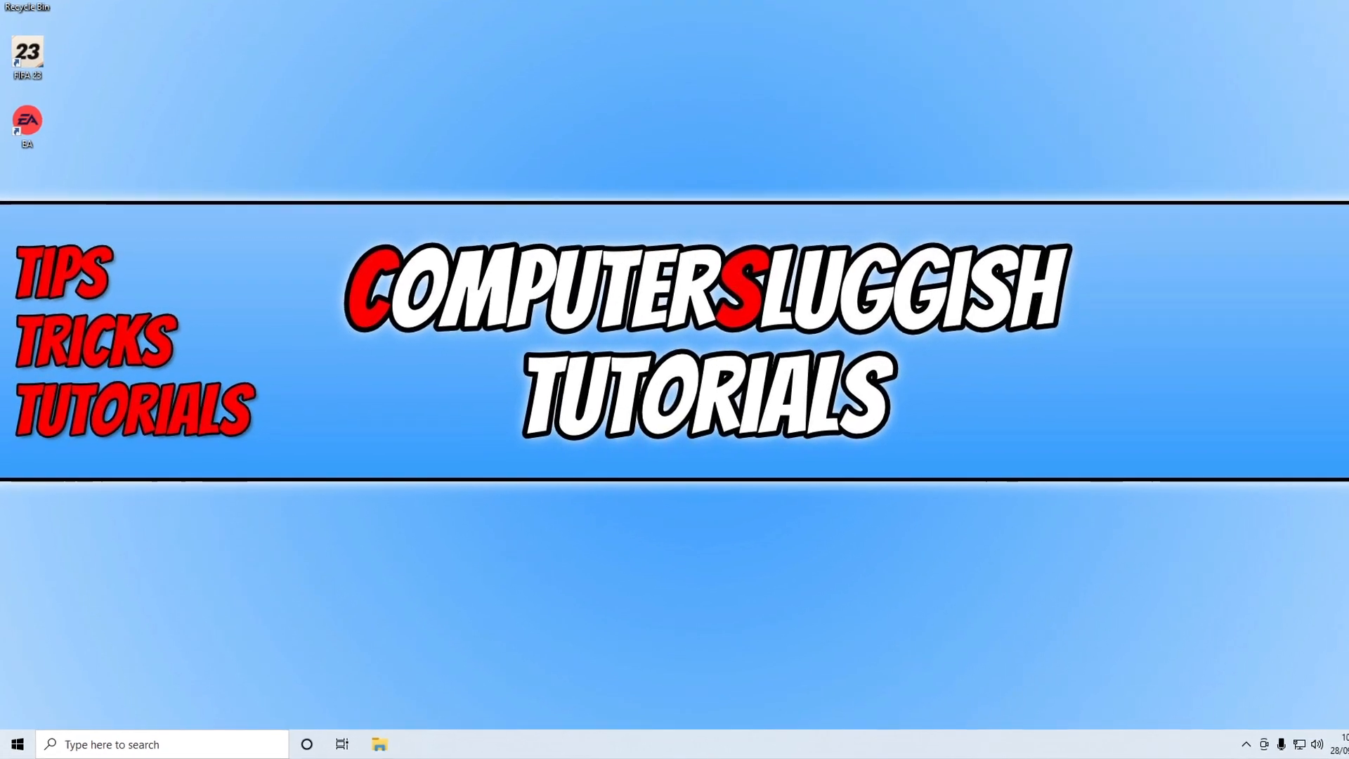
# - Check for Windows updates under Settings > Update & Security
pyautogui.rightClick(17, 744)
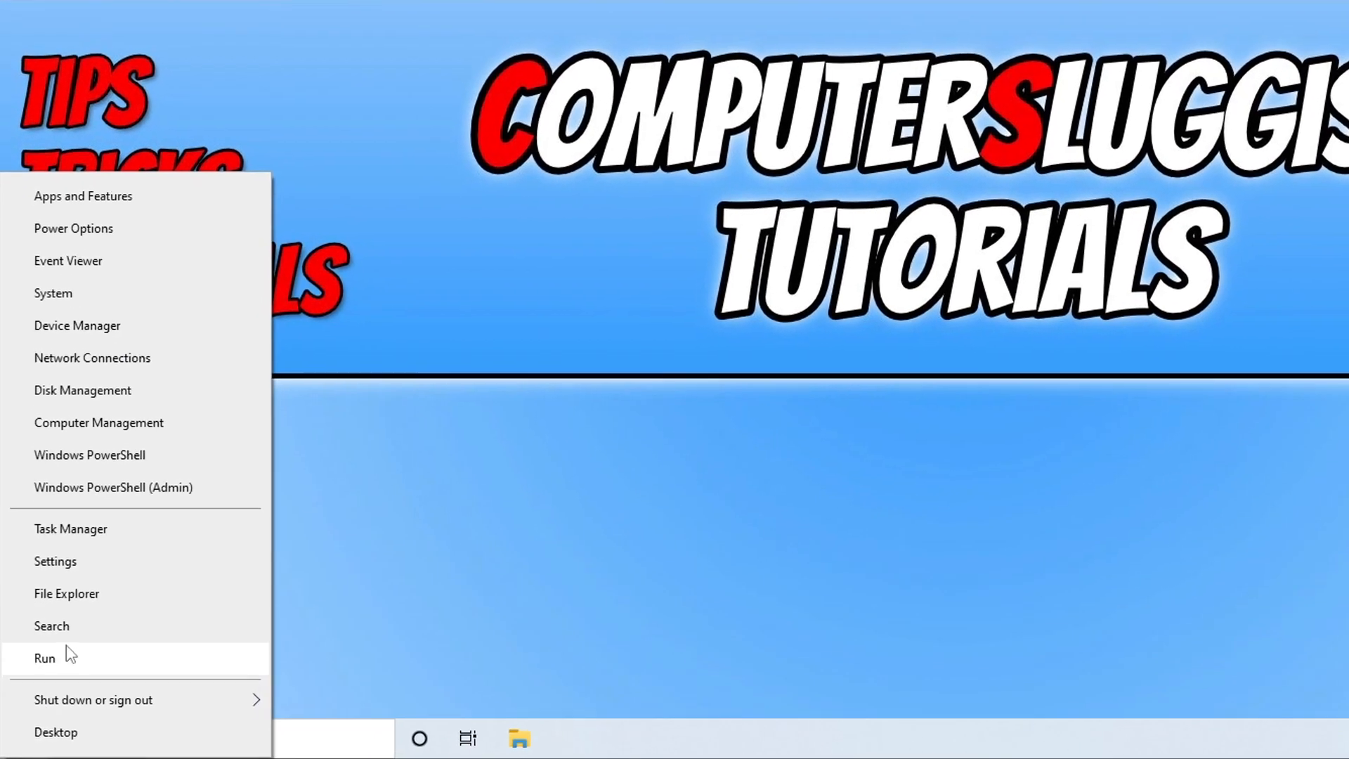
pyautogui.click(54, 561)
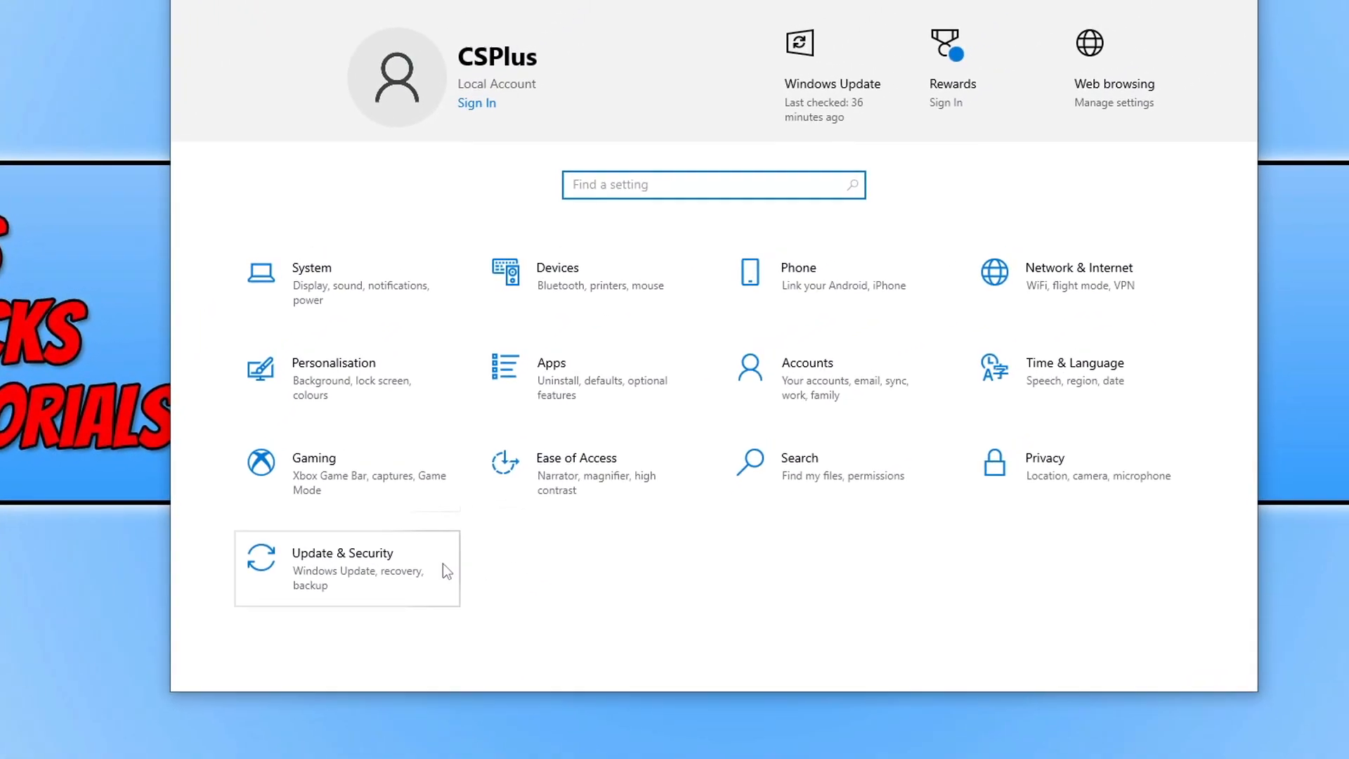
pyautogui.click(345, 567)
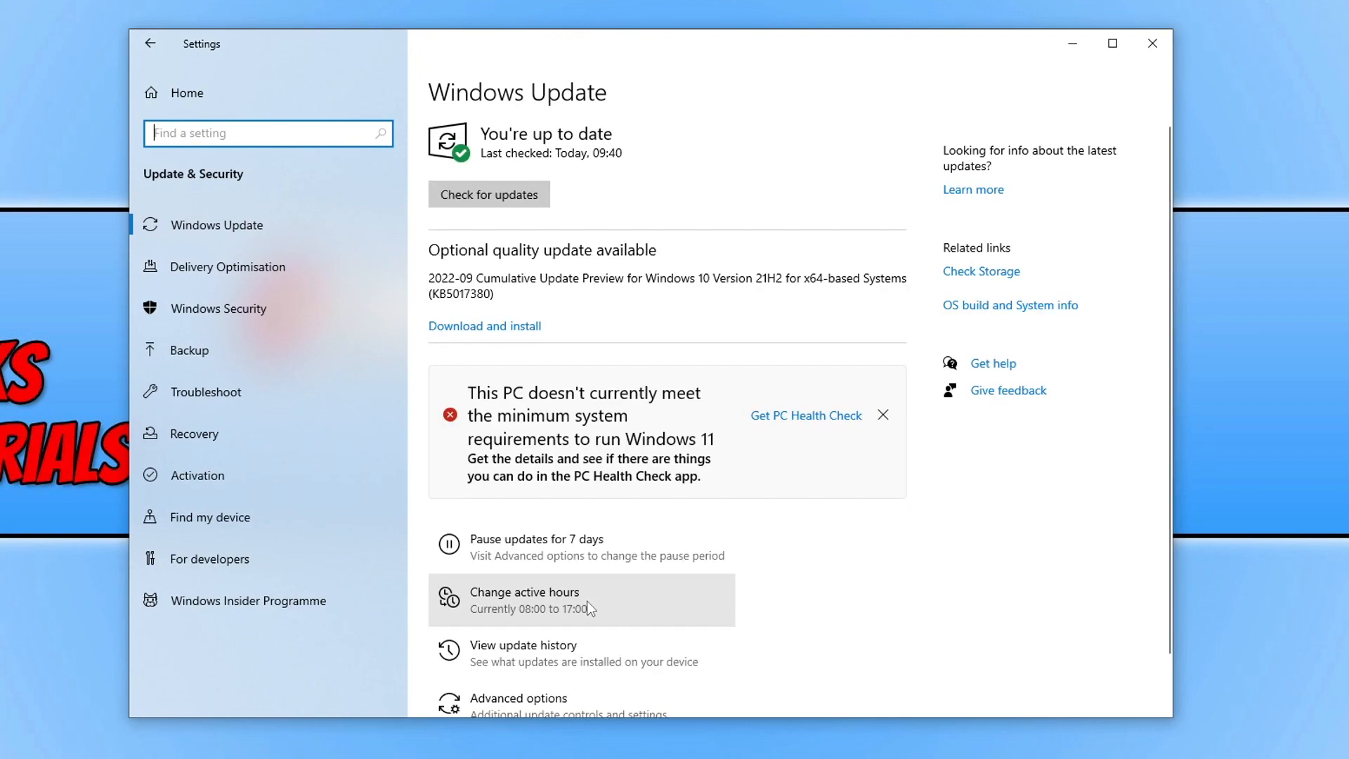
pyautogui.click(489, 194)
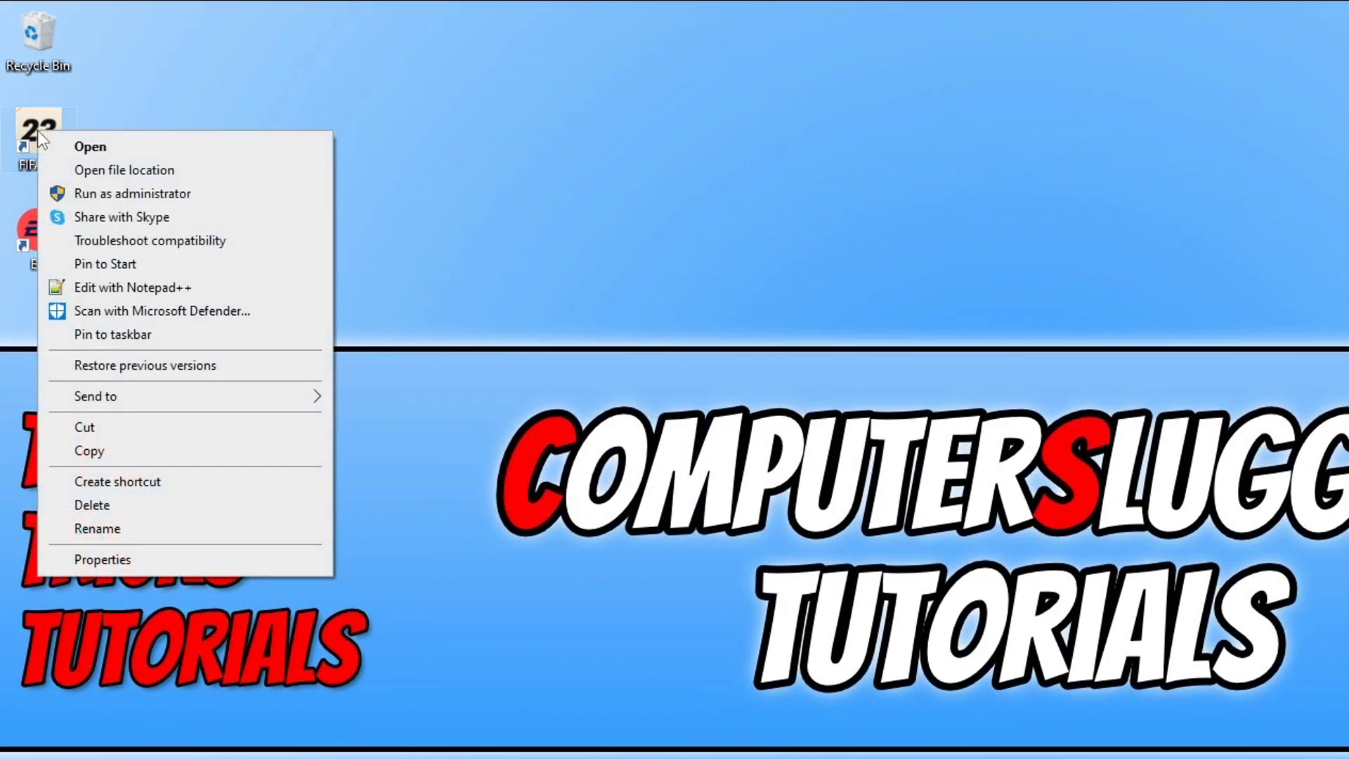
# - Launch EAAntiCheat.Installer from the FIFA 23 __Installer\EAAntiCheat folder
pyautogui.click(124, 169)
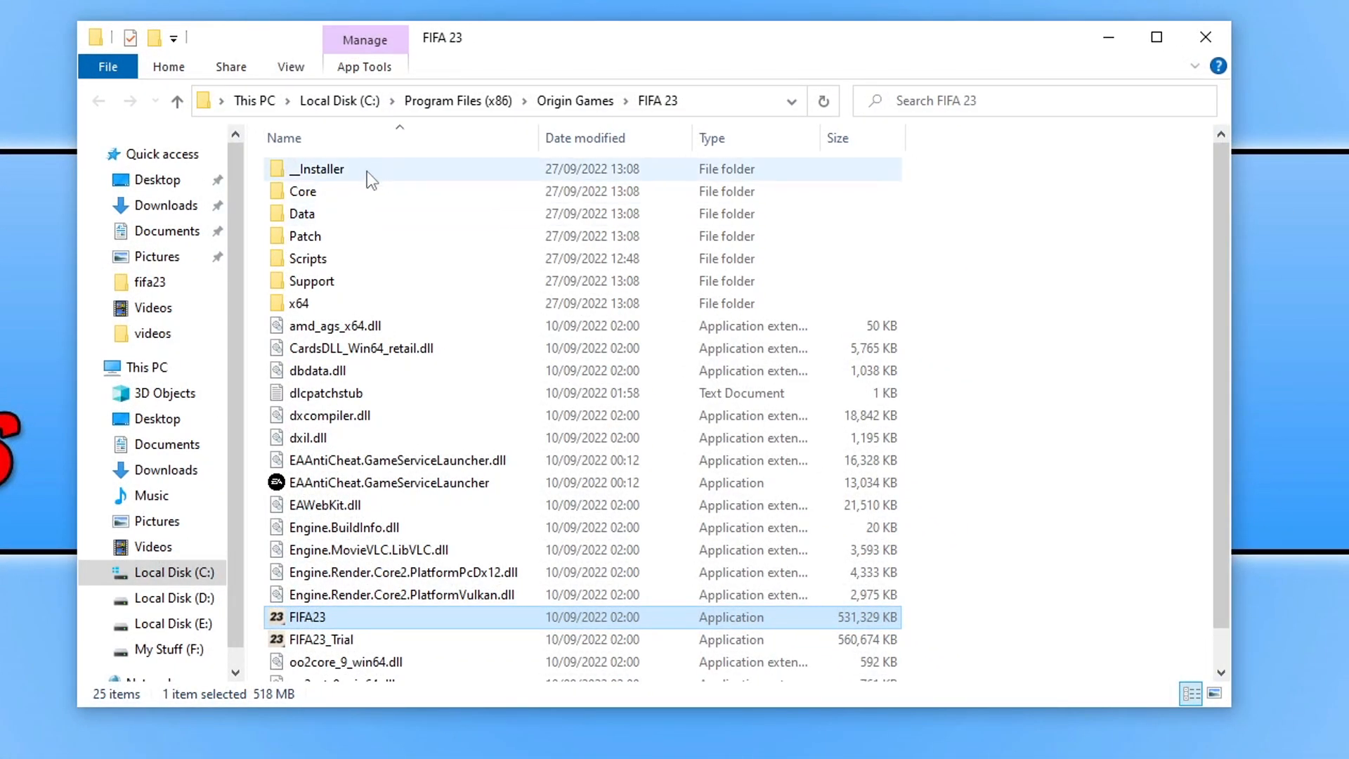
pyautogui.doubleClick(317, 169)
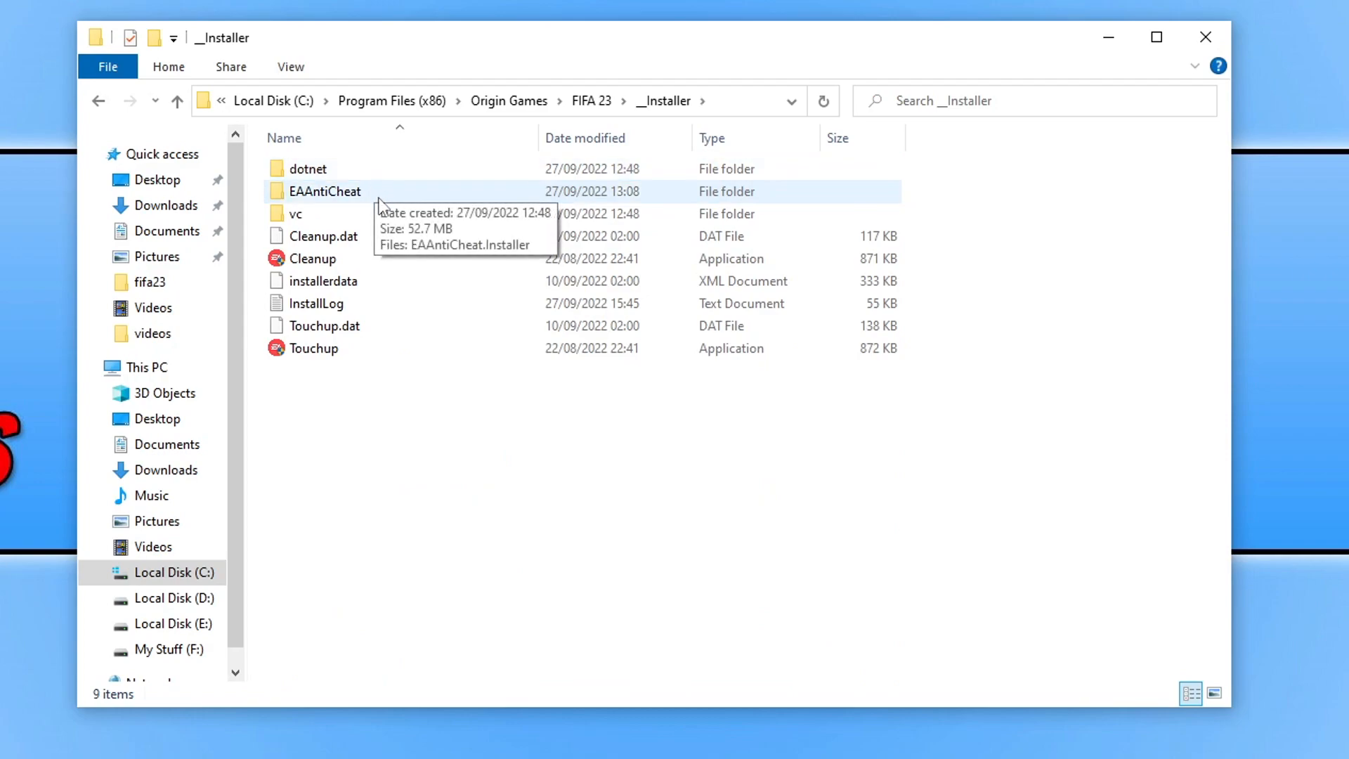
pyautogui.doubleClick(325, 191)
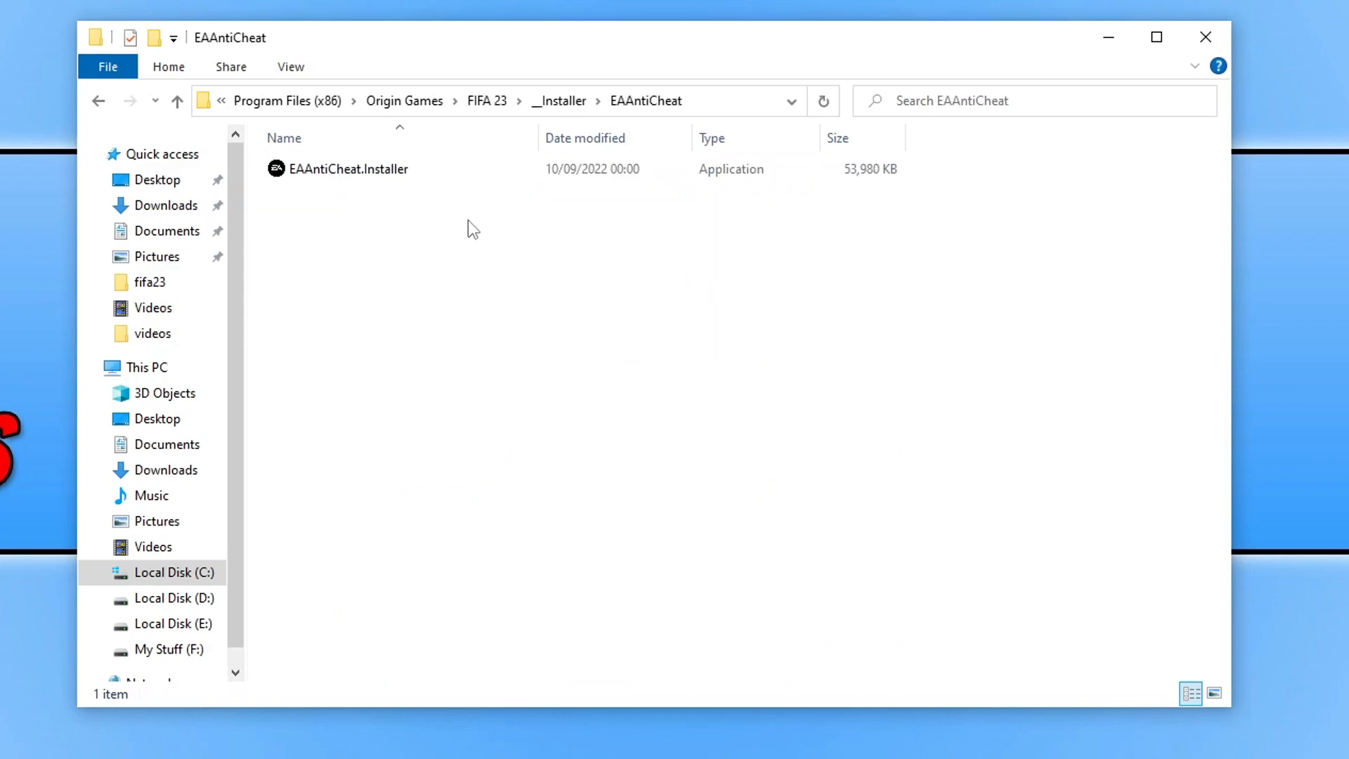
pyautogui.moveTo(375, 169)
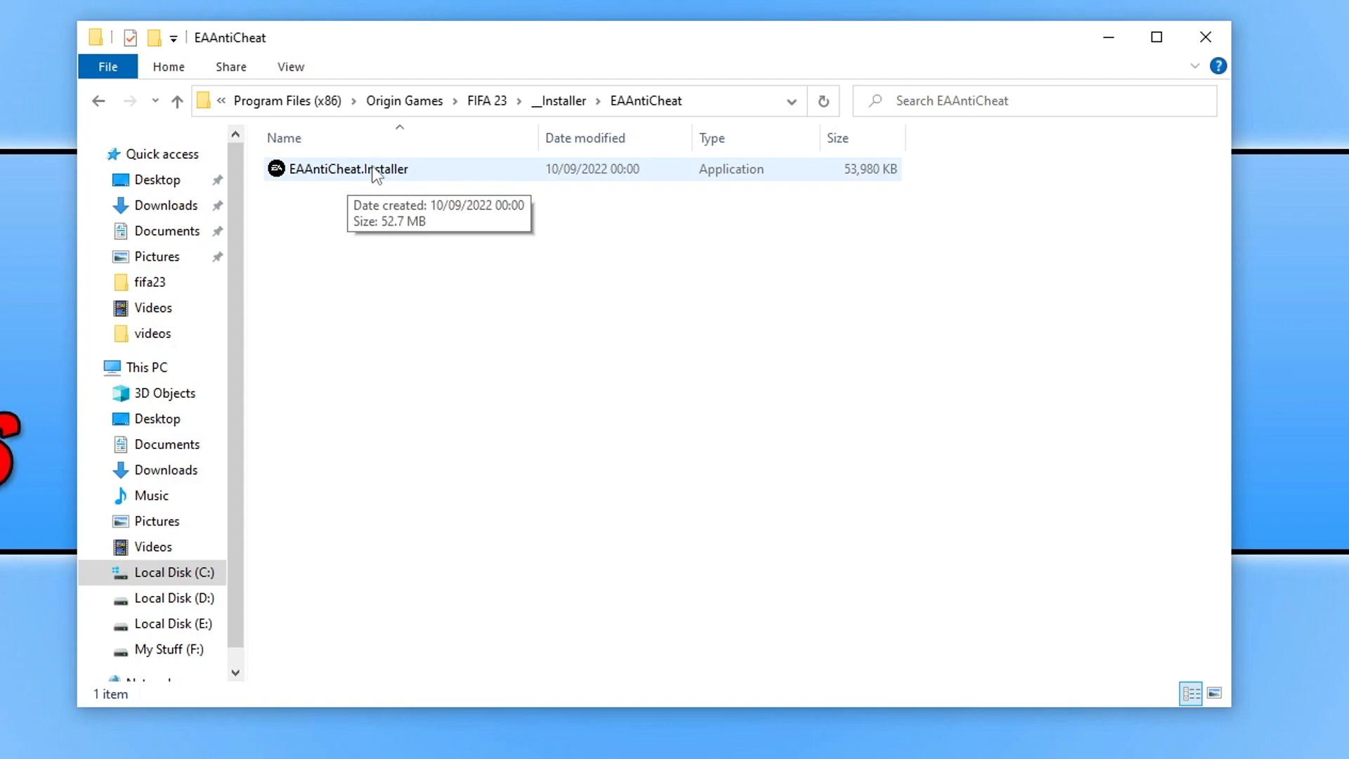
pyautogui.doubleClick(349, 169)
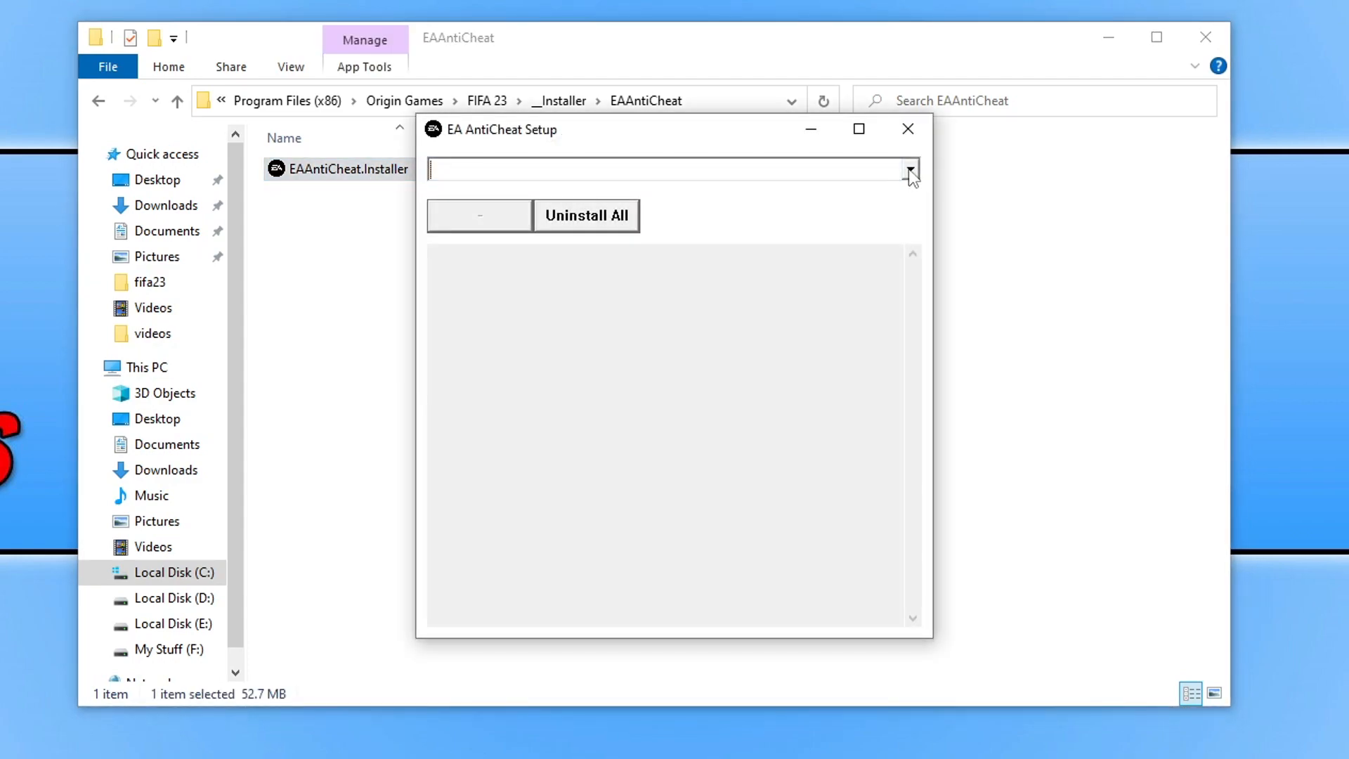
# - Uninstall and reinstall EA AntiCheat for FIFA 23, then close the windows
pyautogui.click(909, 169)
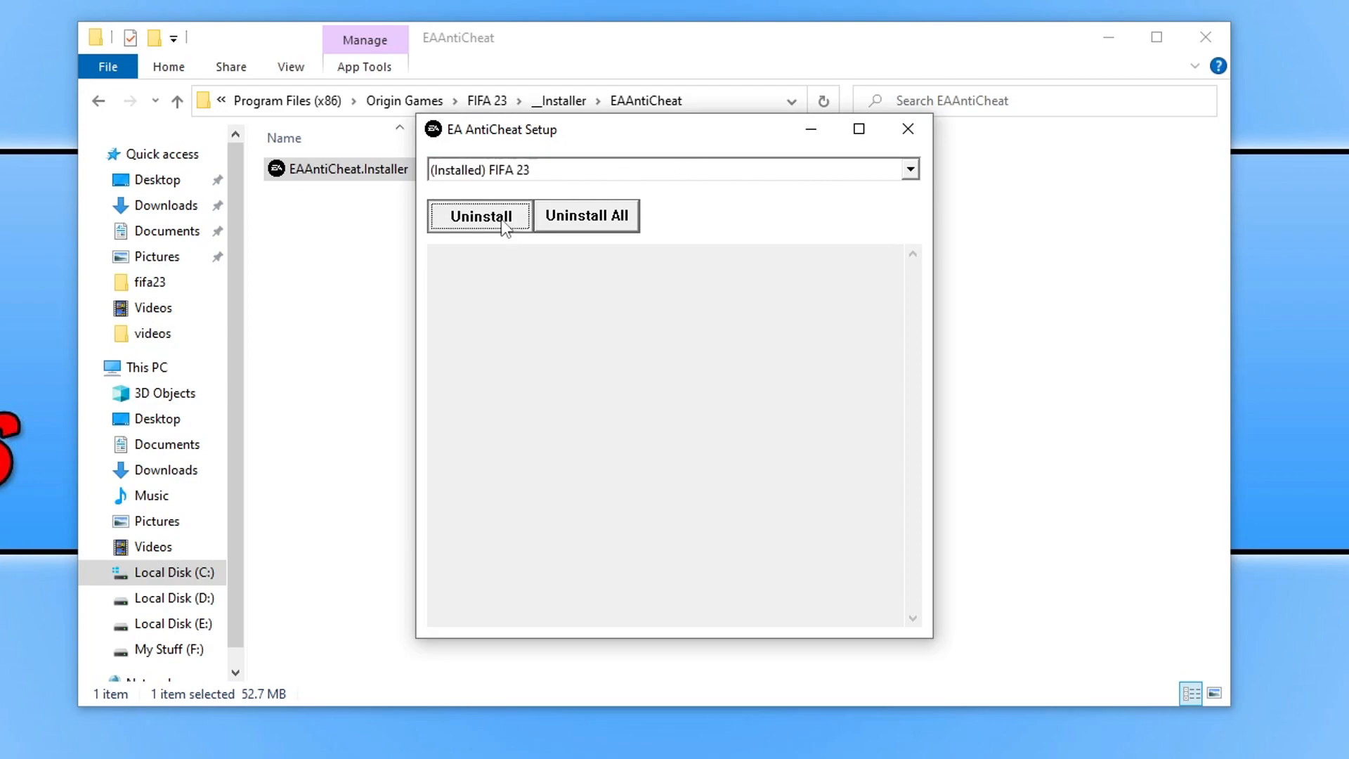
pyautogui.click(480, 215)
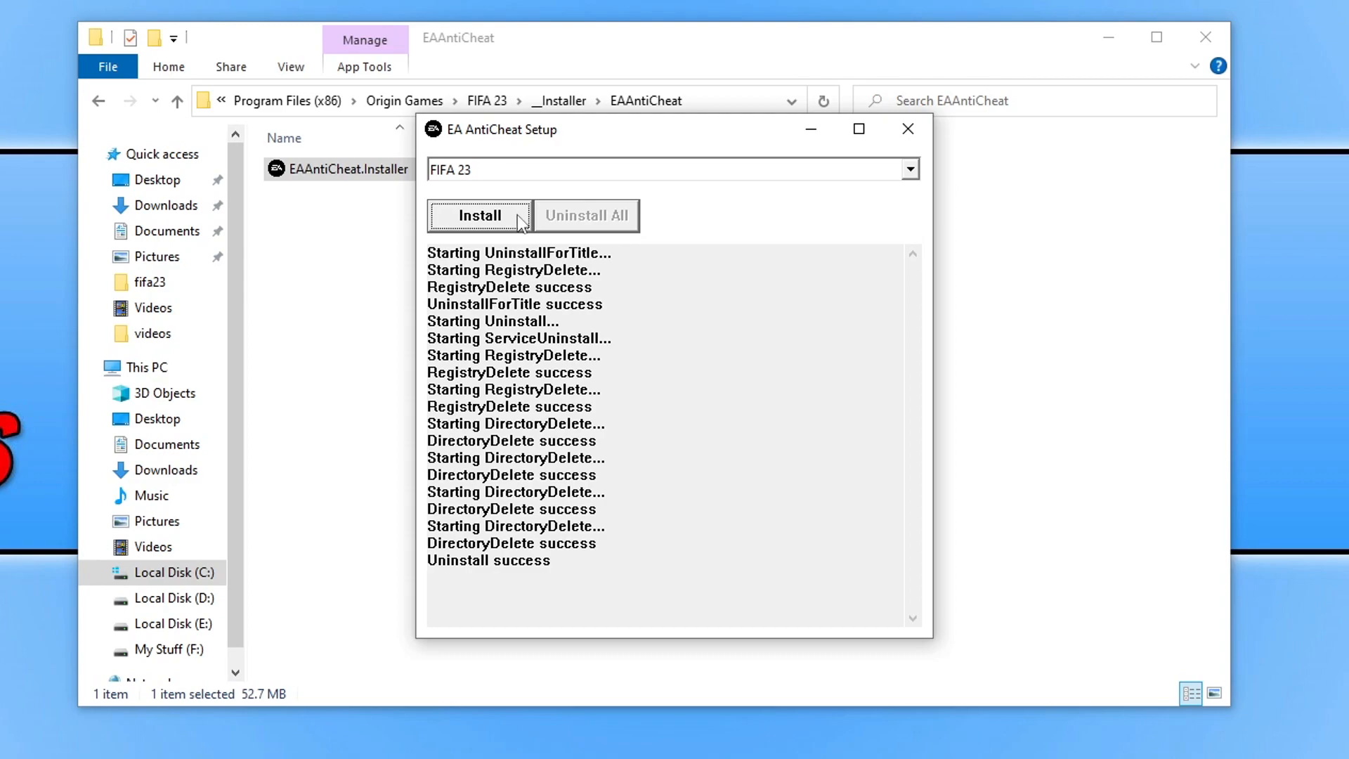
pyautogui.click(479, 215)
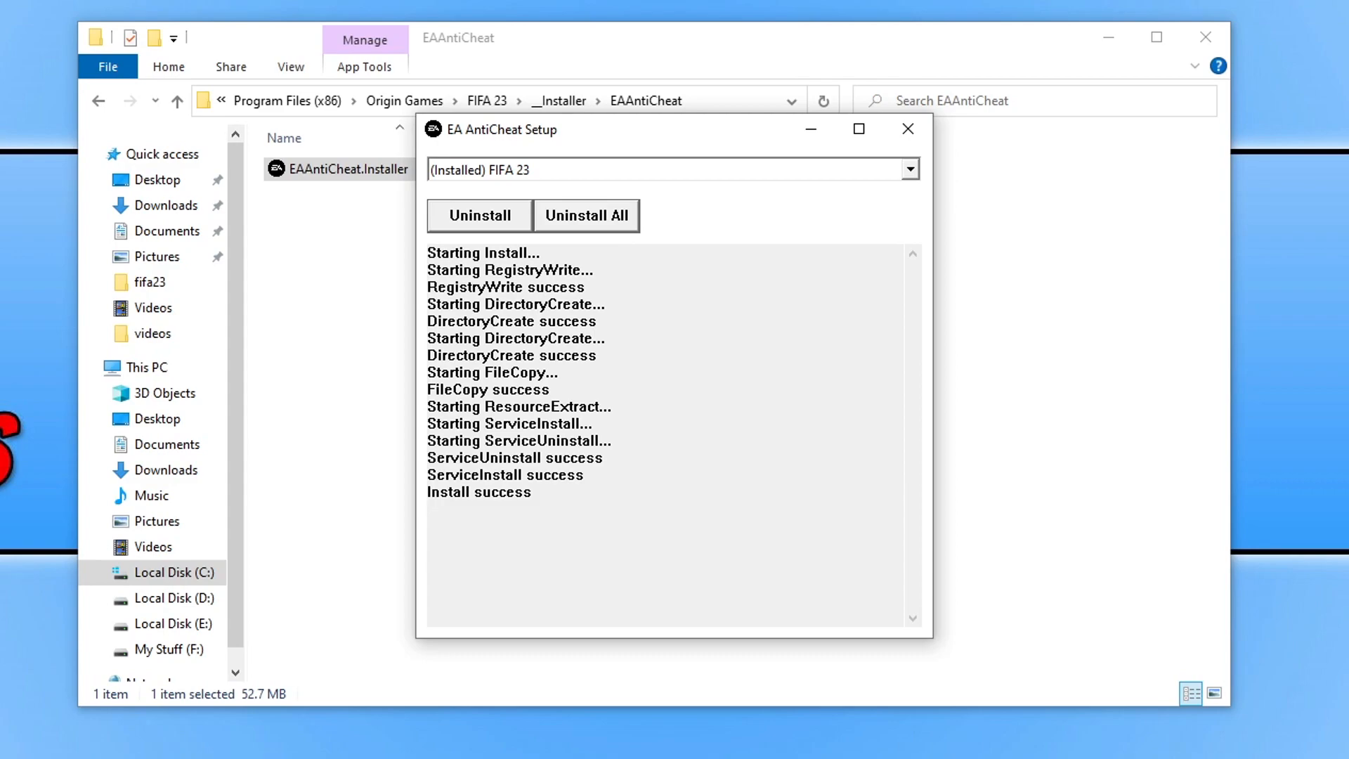
pyautogui.moveTo(1177, 24)
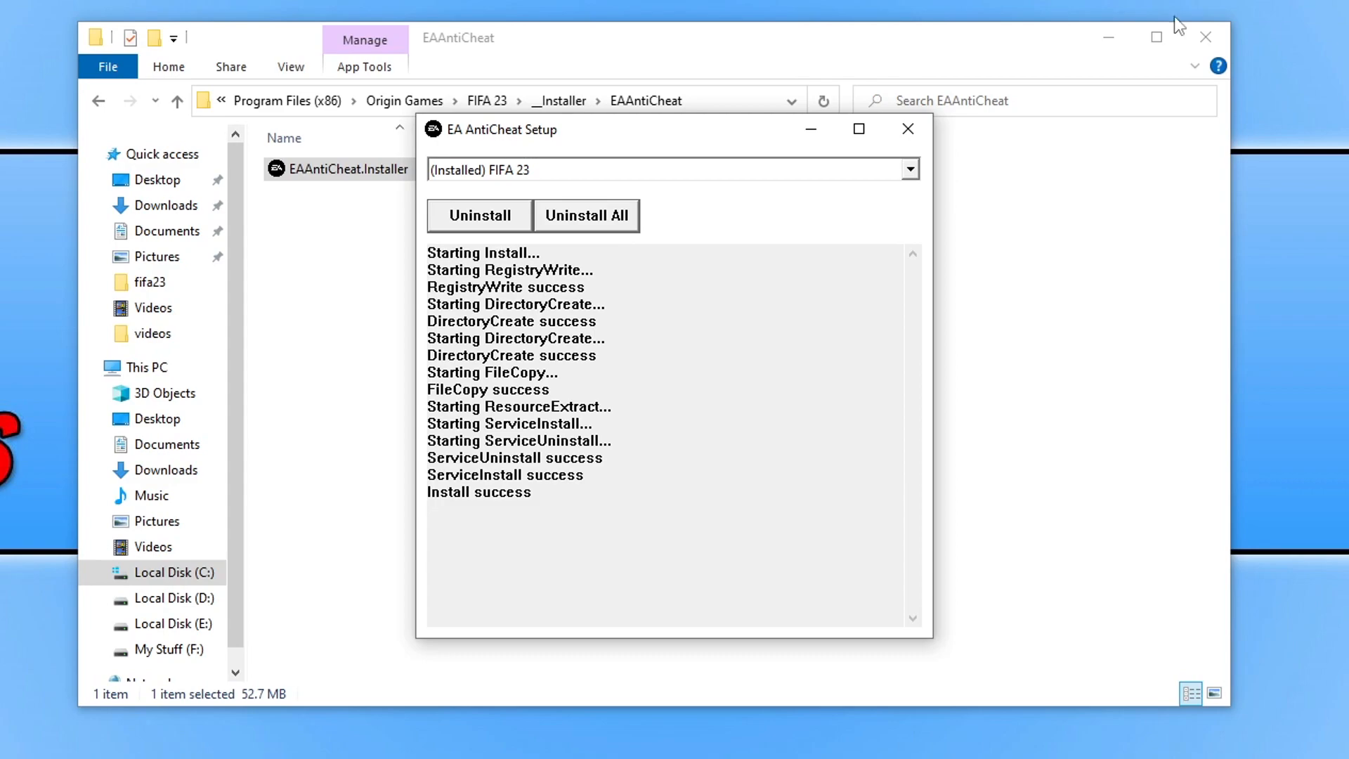
pyautogui.click(907, 130)
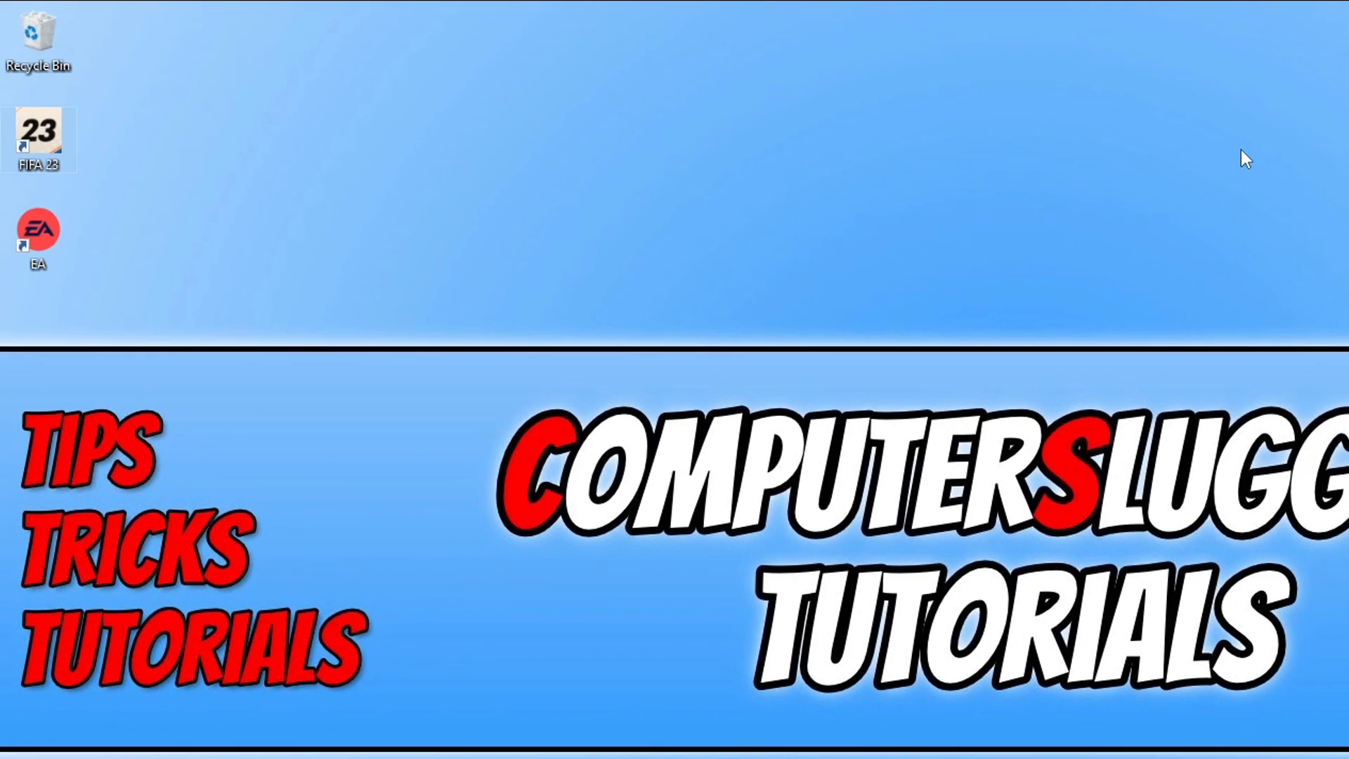
# - Run the FIFA 23 desktop shortcut as administrator
pyautogui.rightClick(38, 230)
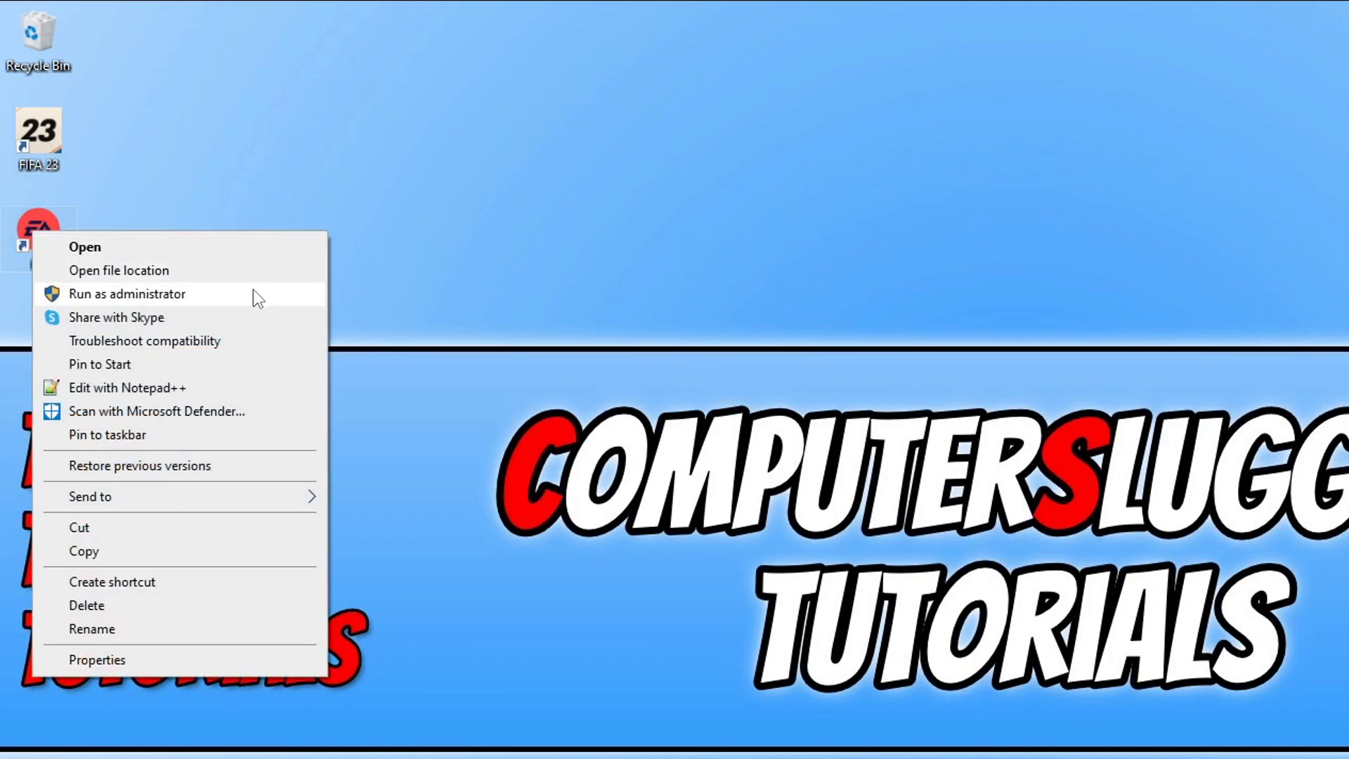
pyautogui.moveTo(766, 303)
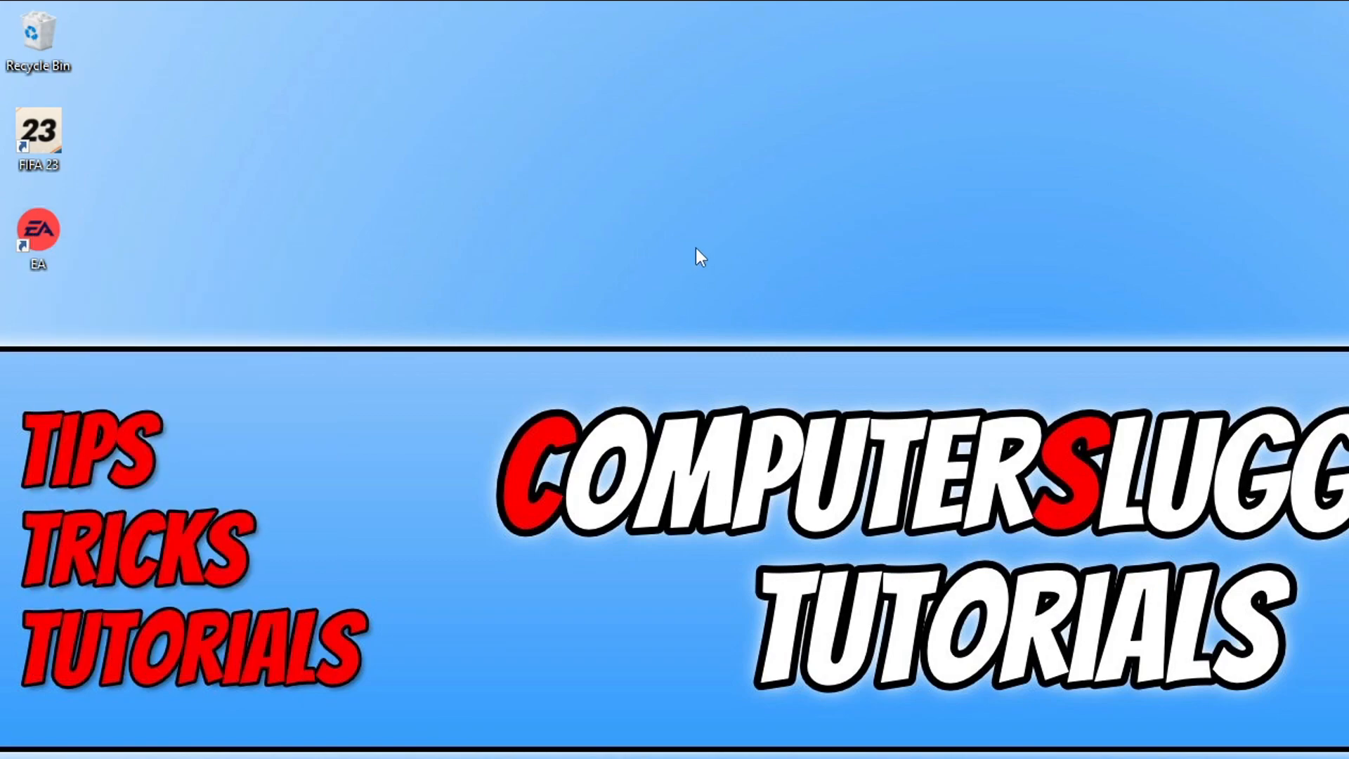
pyautogui.moveTo(203, 129)
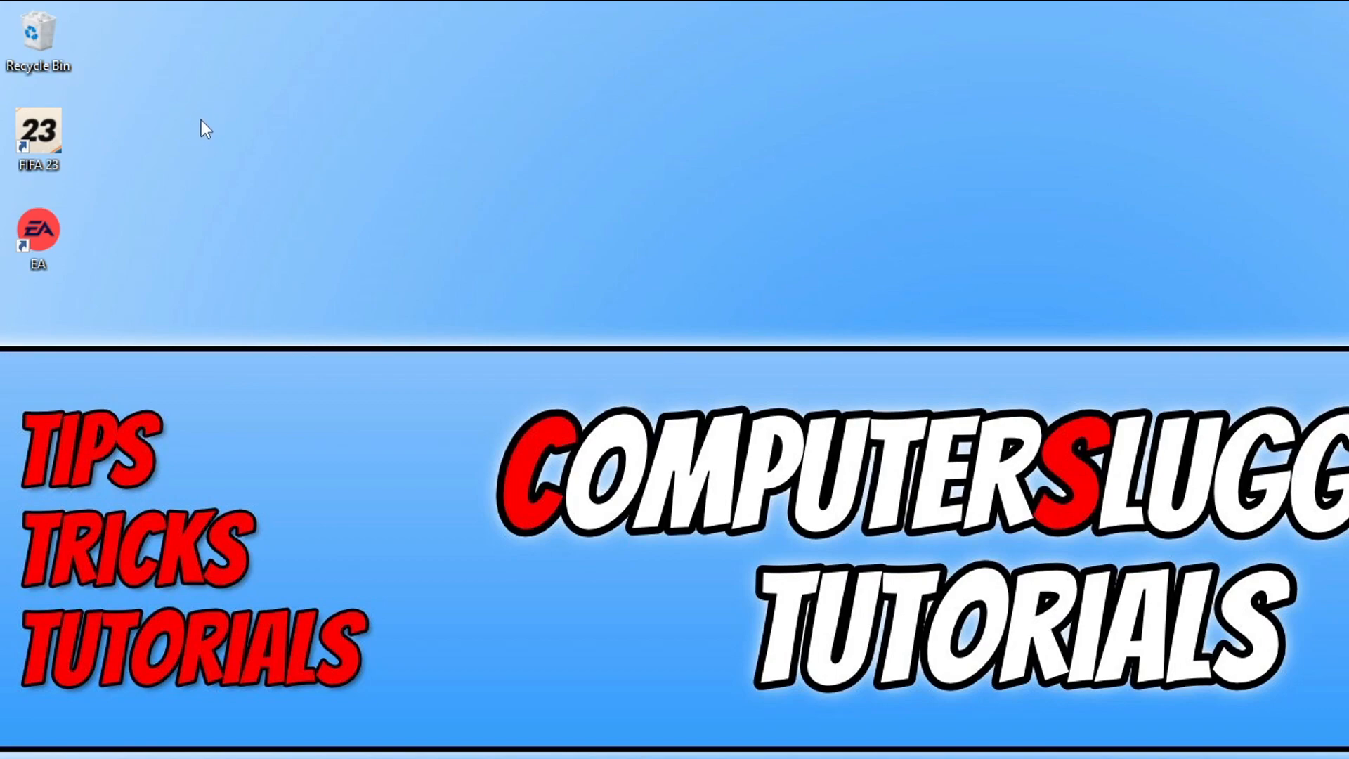
pyautogui.rightClick(38, 138)
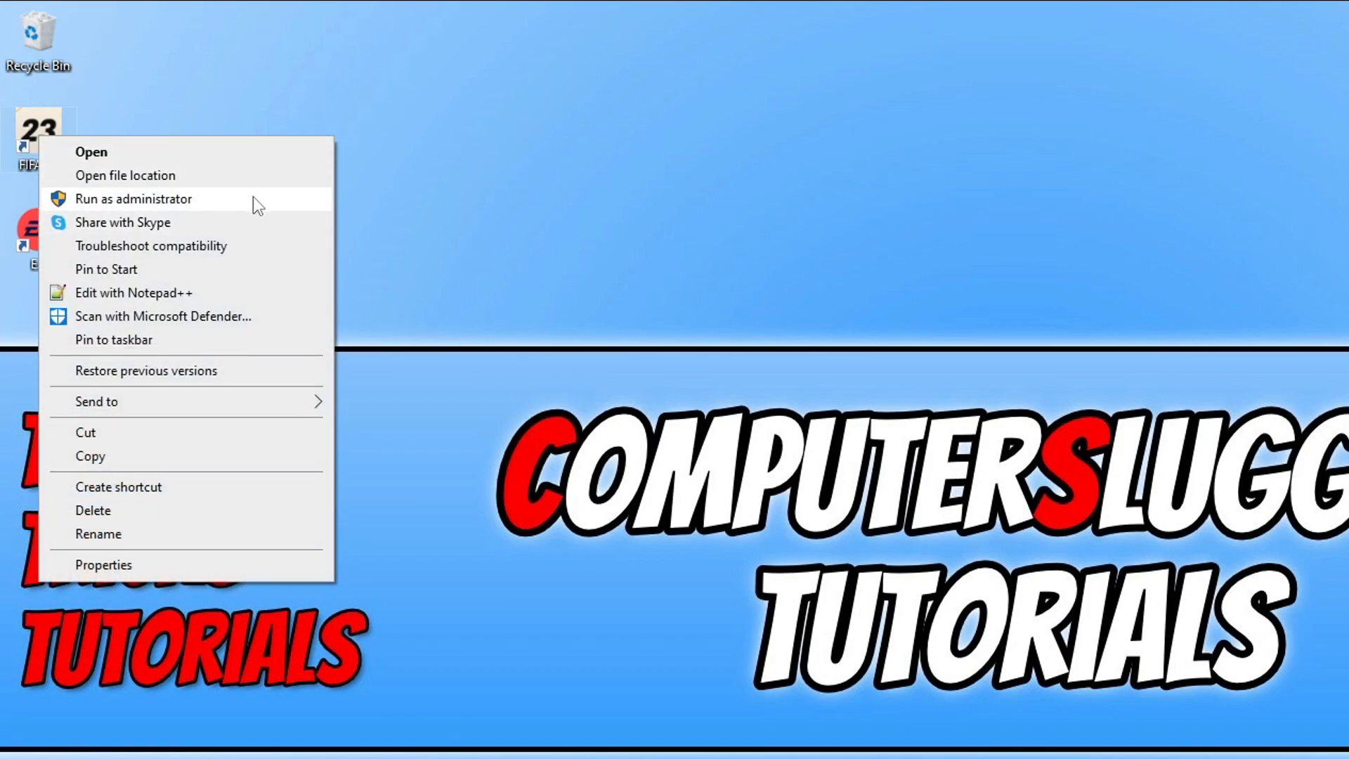
pyautogui.click(91, 152)
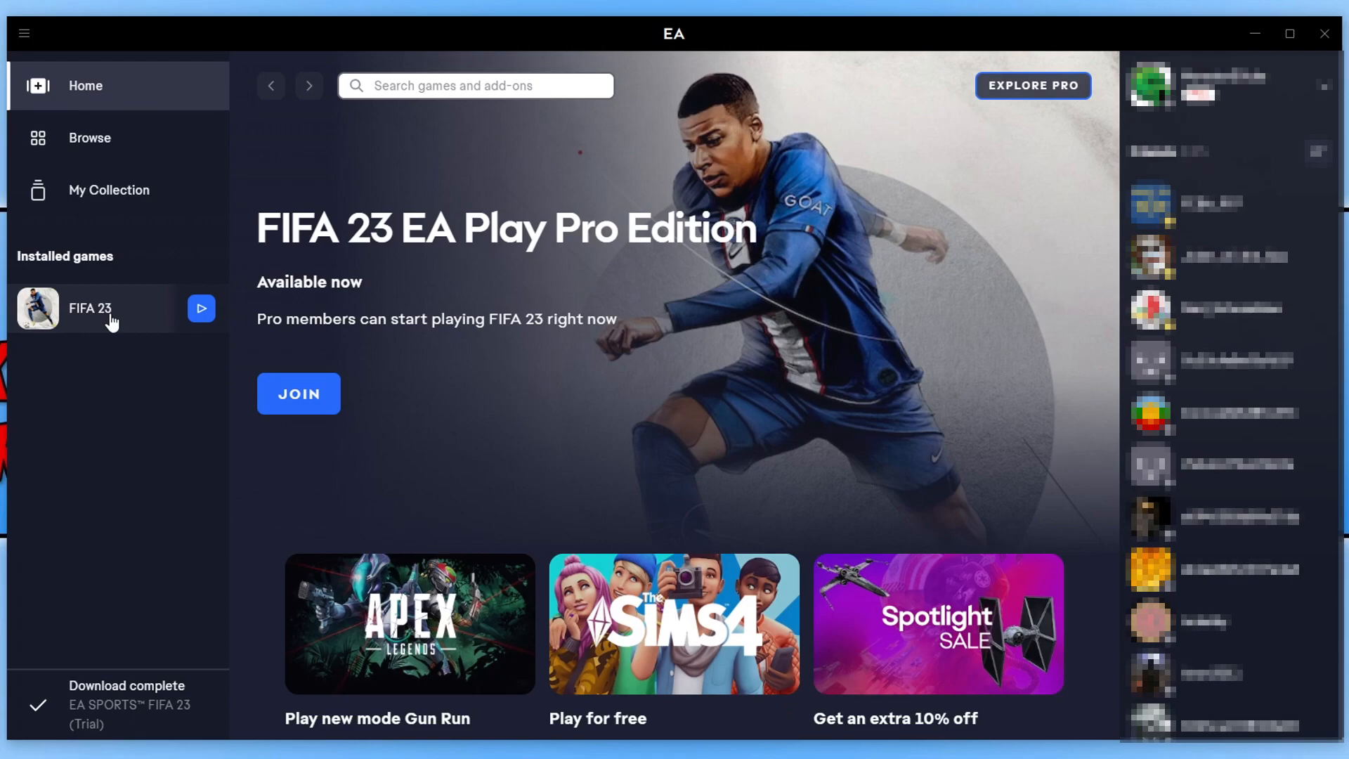
# - Start a Repair of FIFA 23 from its Installed games page
pyautogui.click(89, 307)
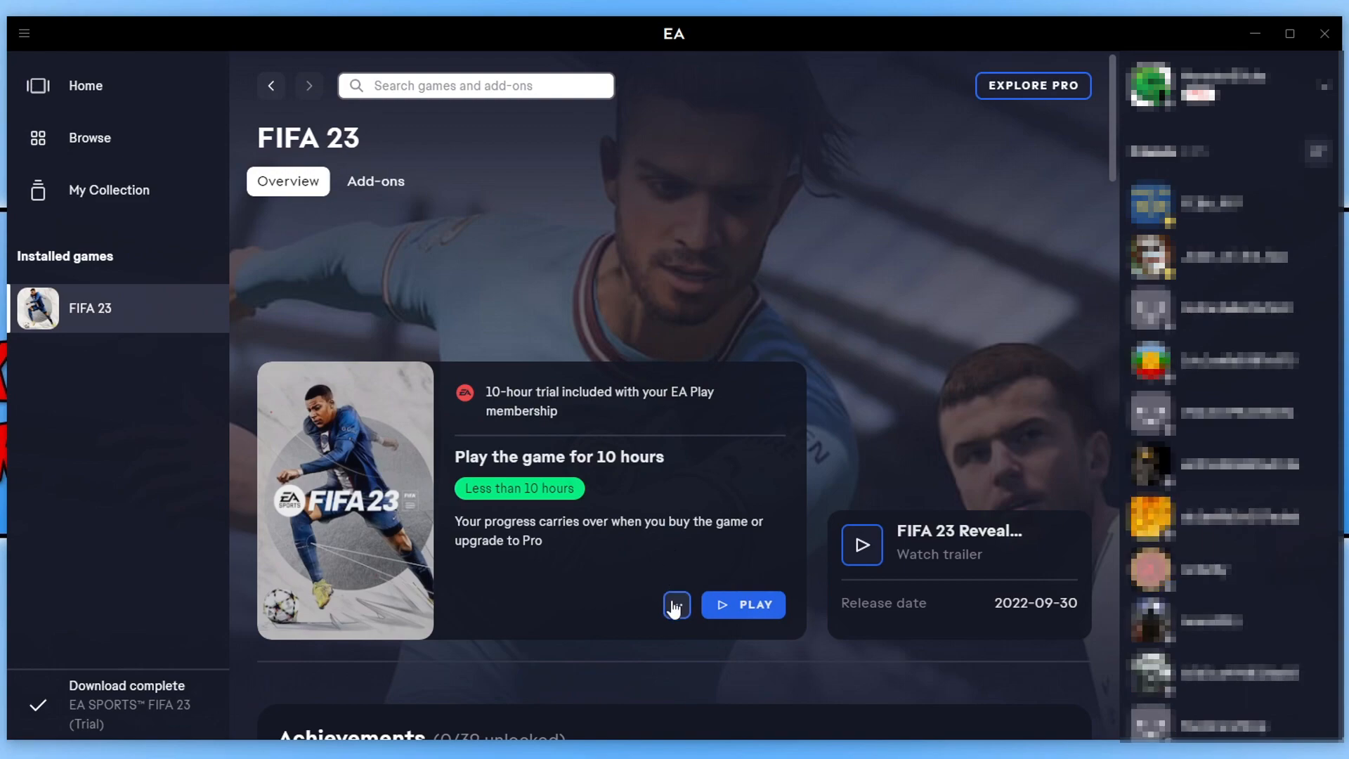
pyautogui.click(676, 605)
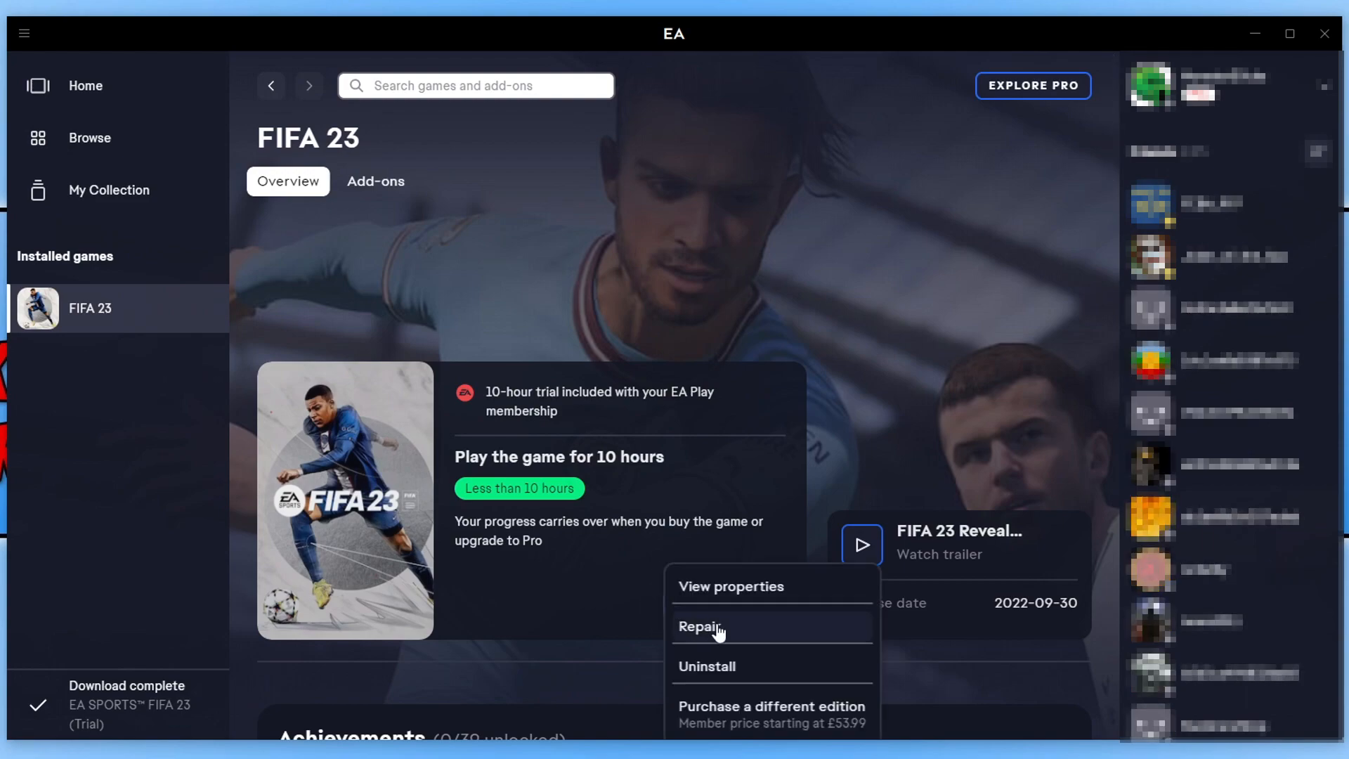
pyautogui.click(699, 626)
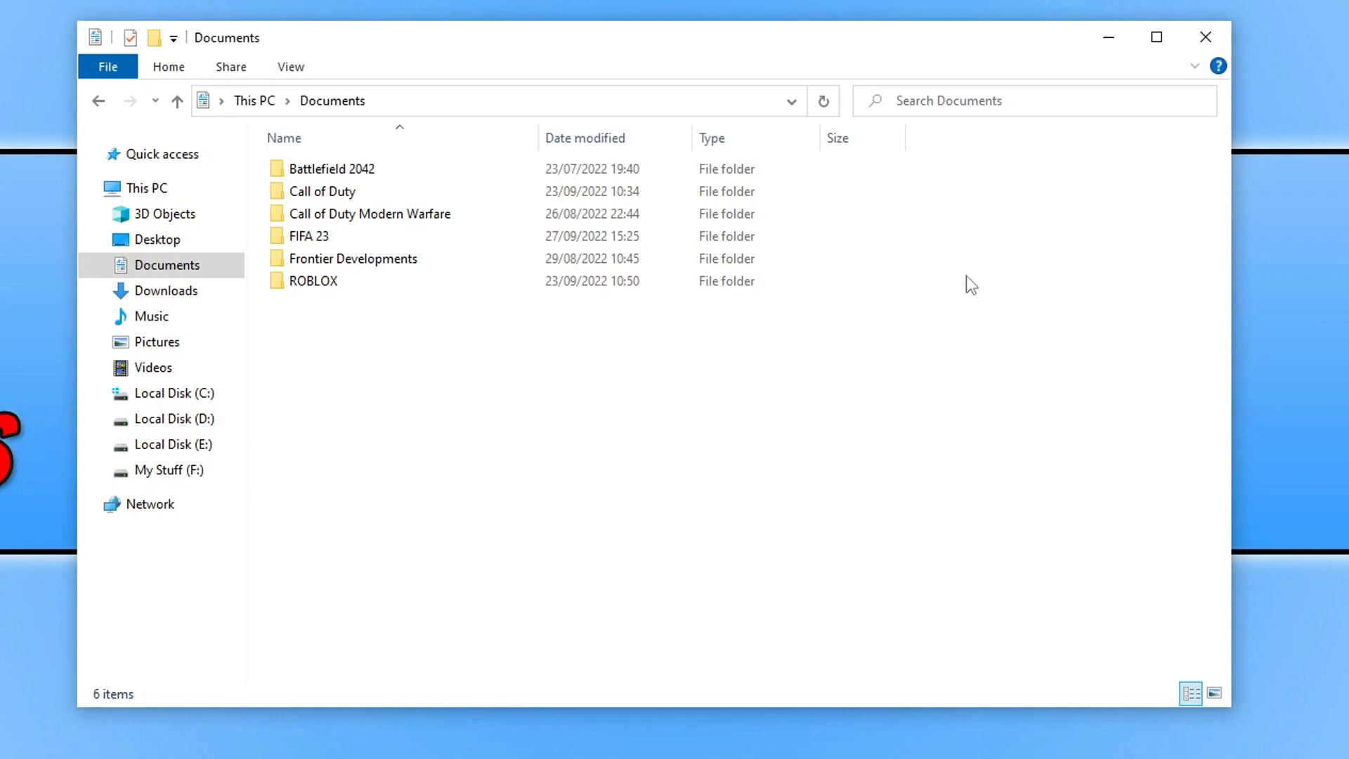
# - Rename the Documents folder 'FIFA 23' to 'FIFA 23BK'
pyautogui.click(345, 236)
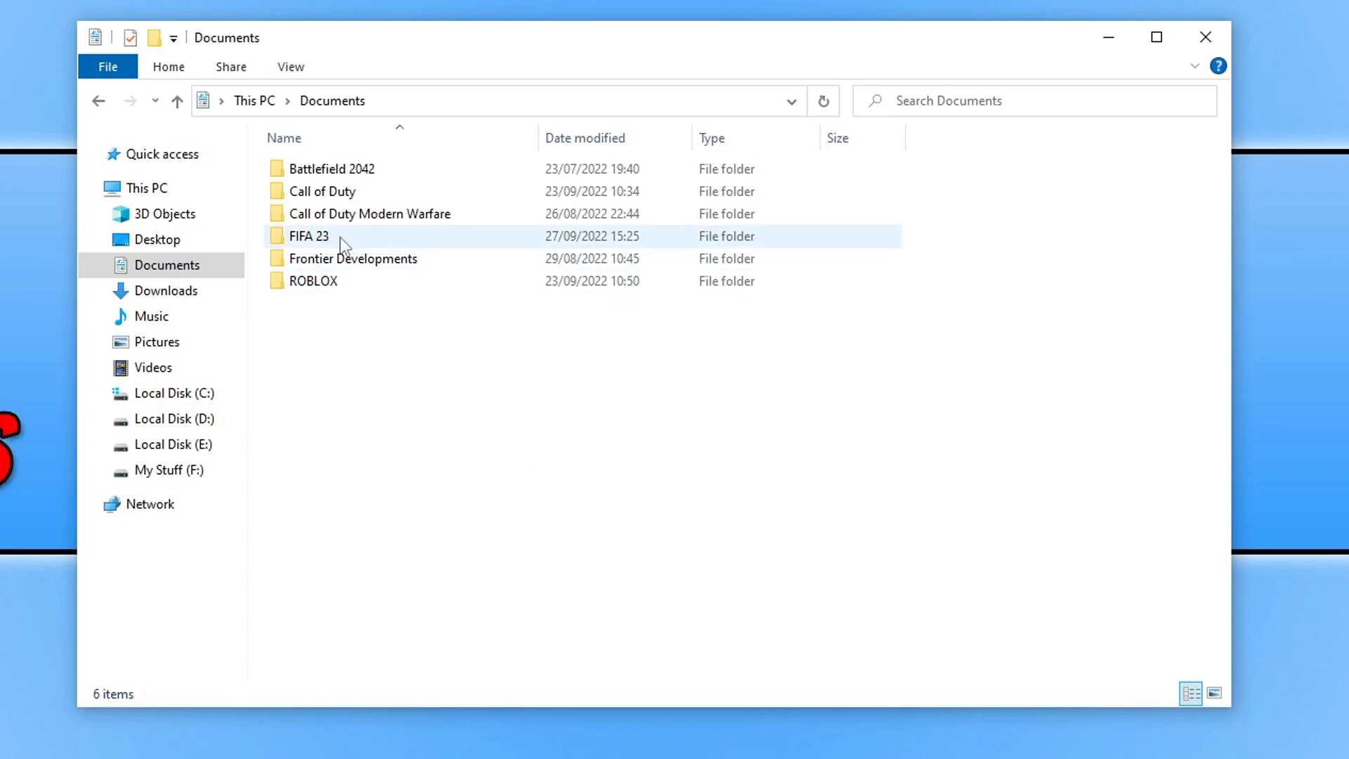
pyautogui.rightClick(307, 236)
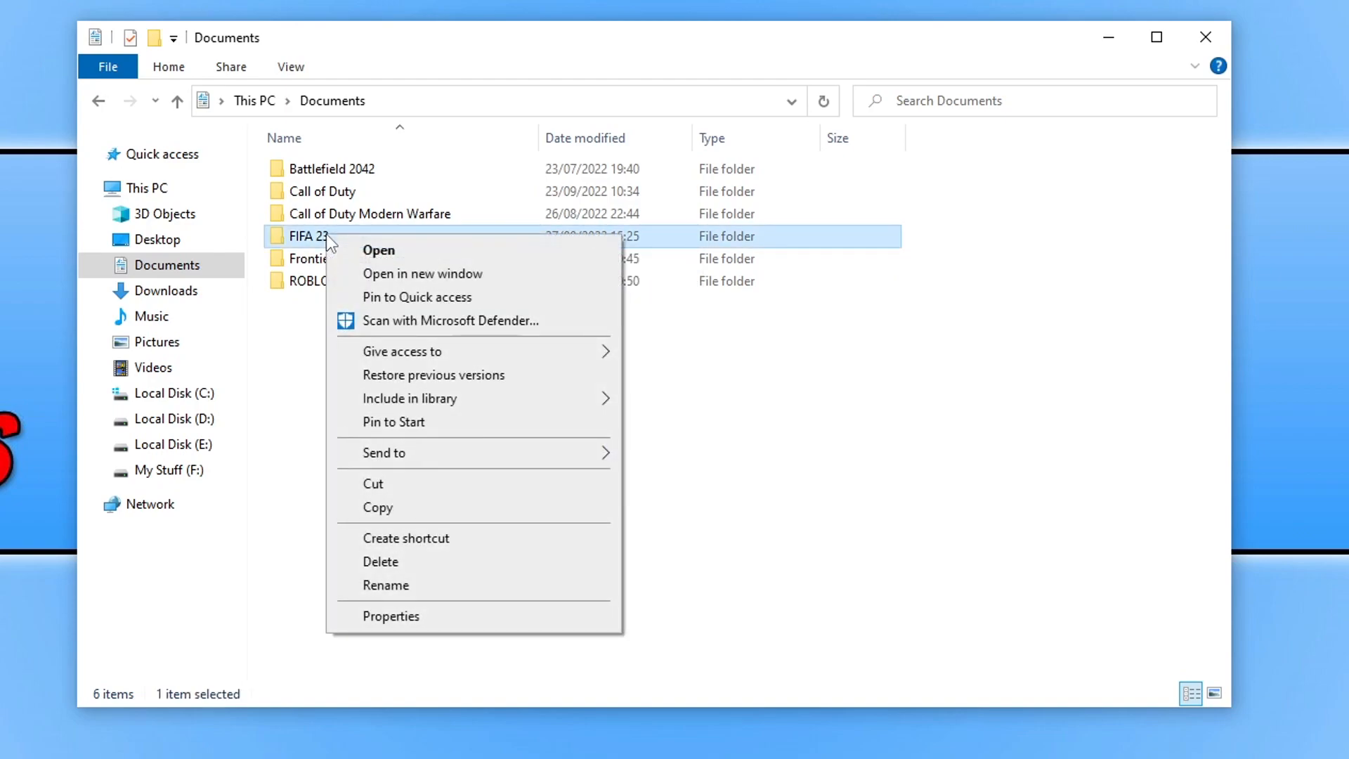
pyautogui.click(386, 586)
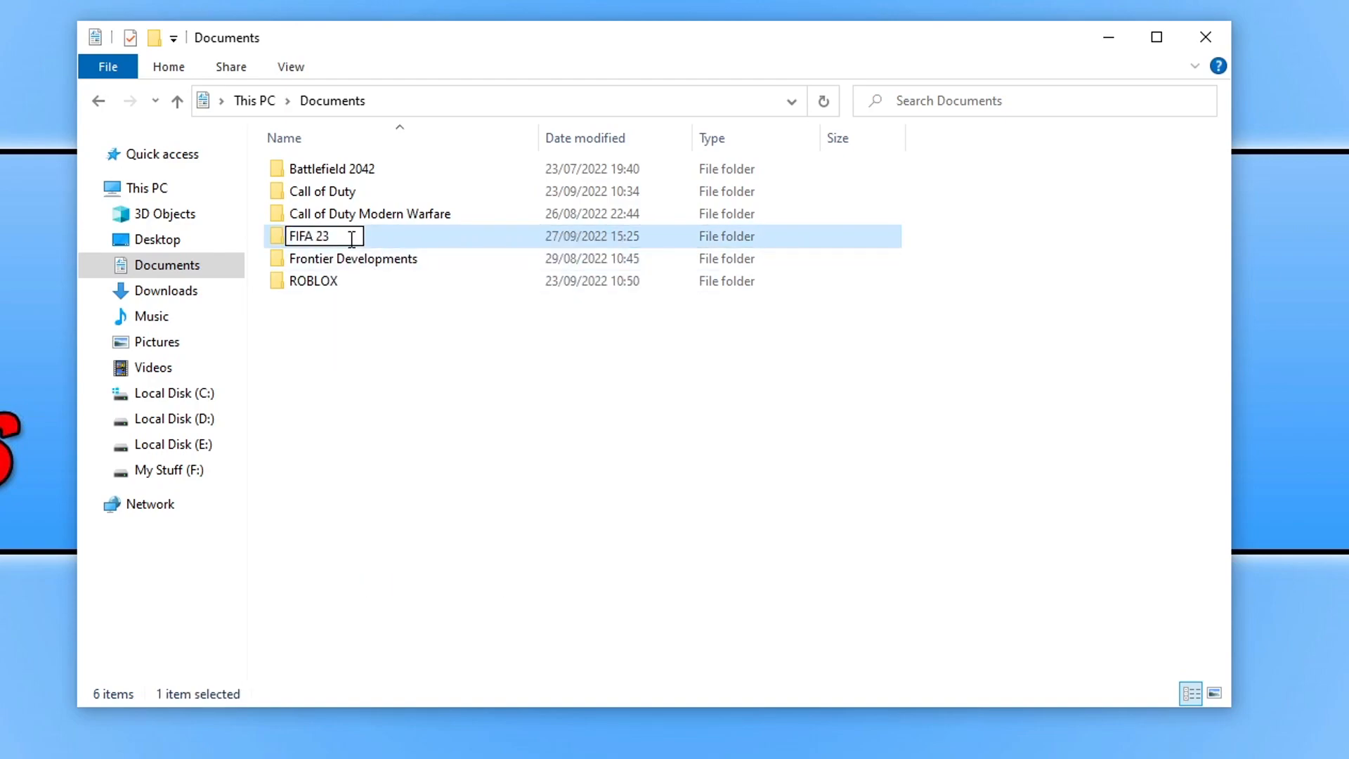
pyautogui.write('BK')
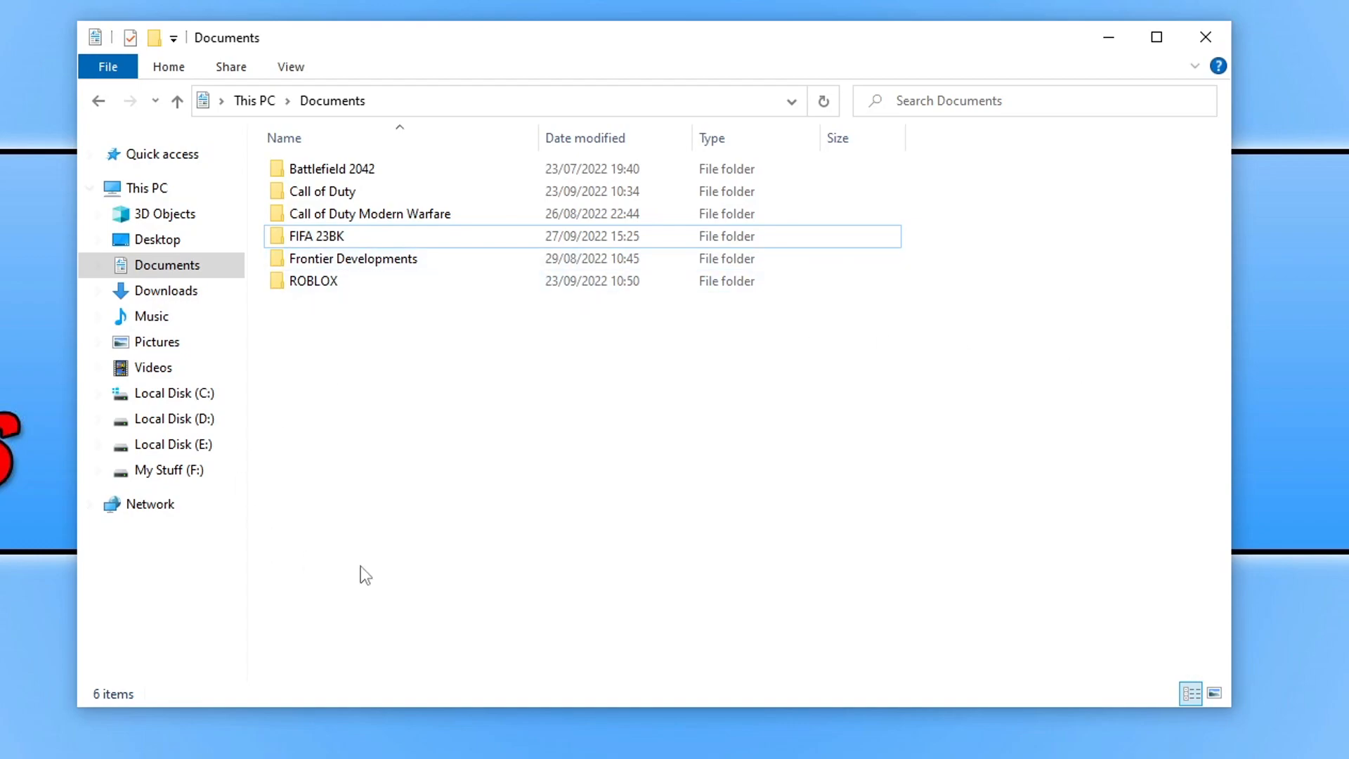
pyautogui.rightClick(315, 236)
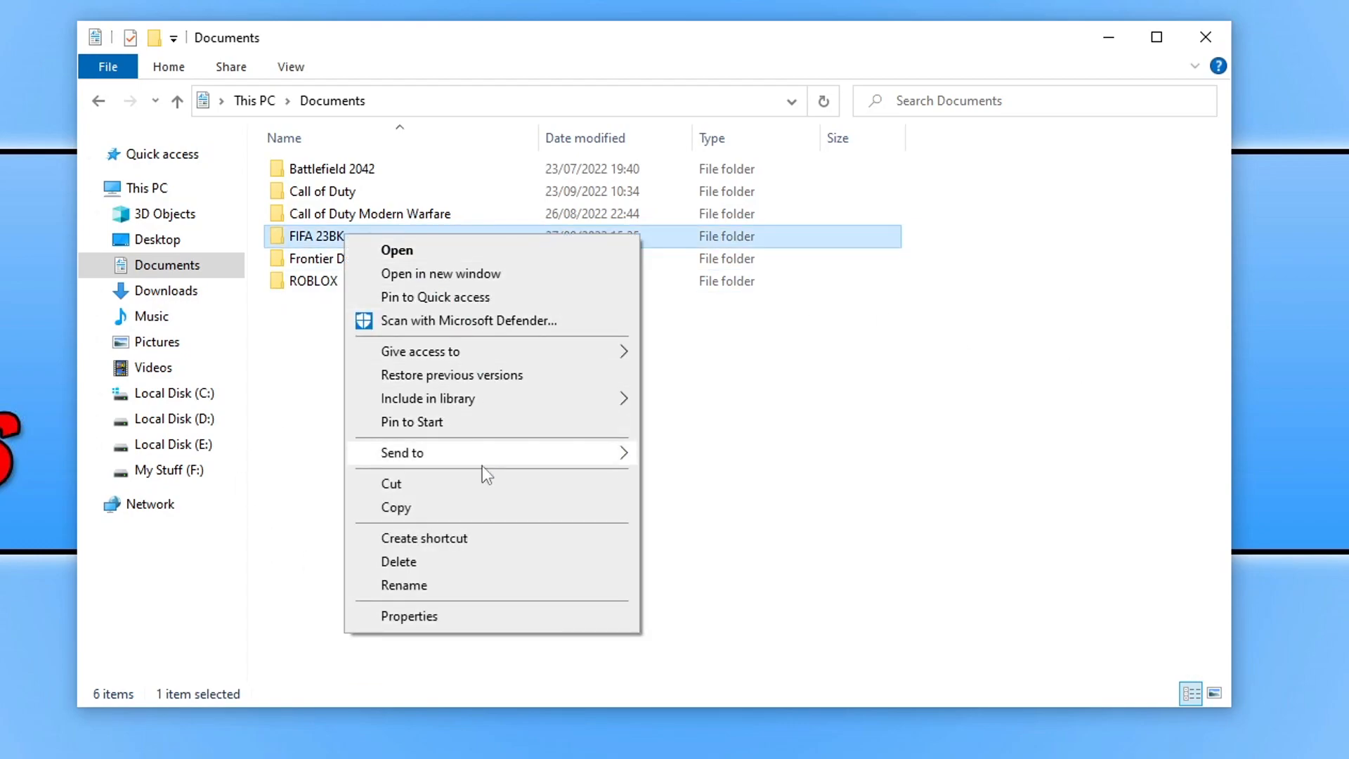